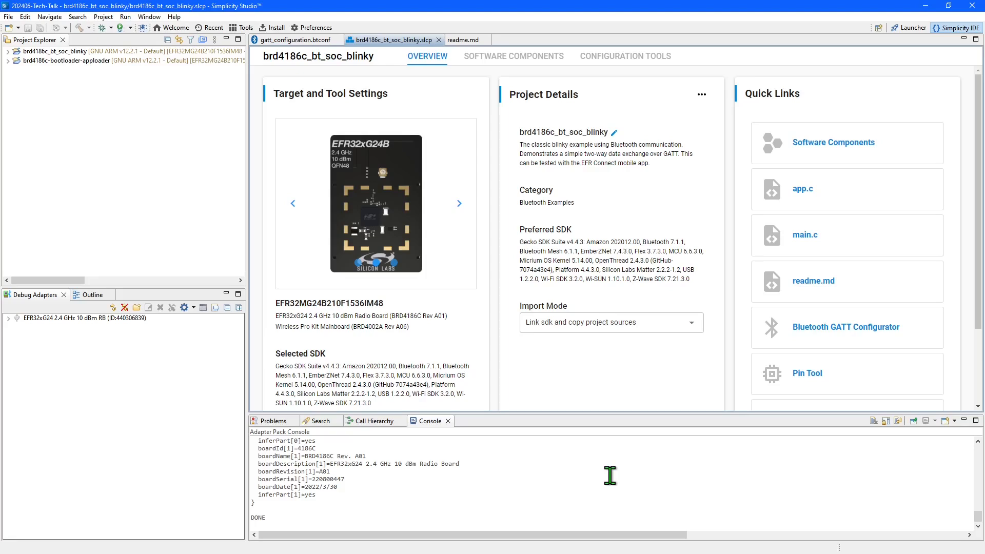
mouse_move(895, 315)
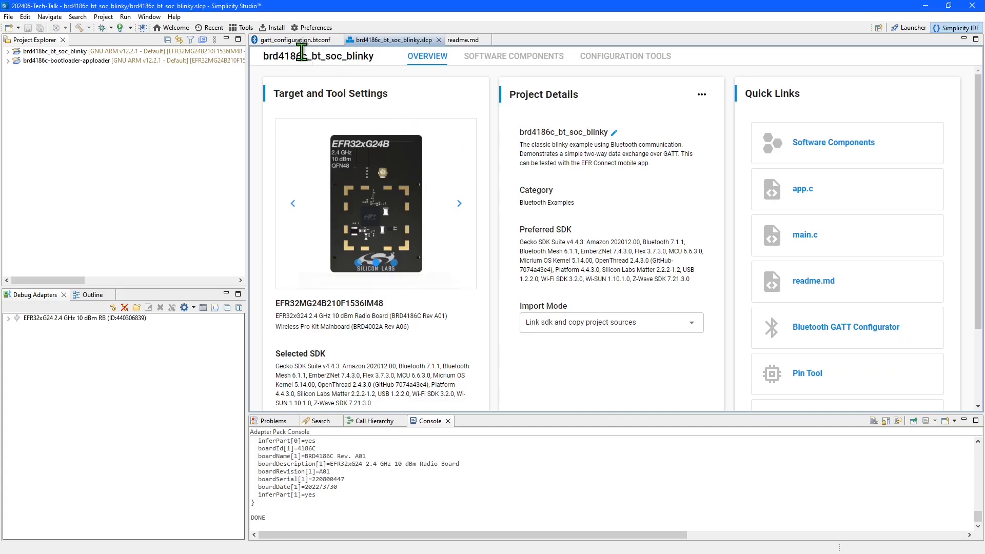
- Set the Manufacturer Name String initial value to 'My Company' in gatt_configuration.btconf
left_click(293, 40)
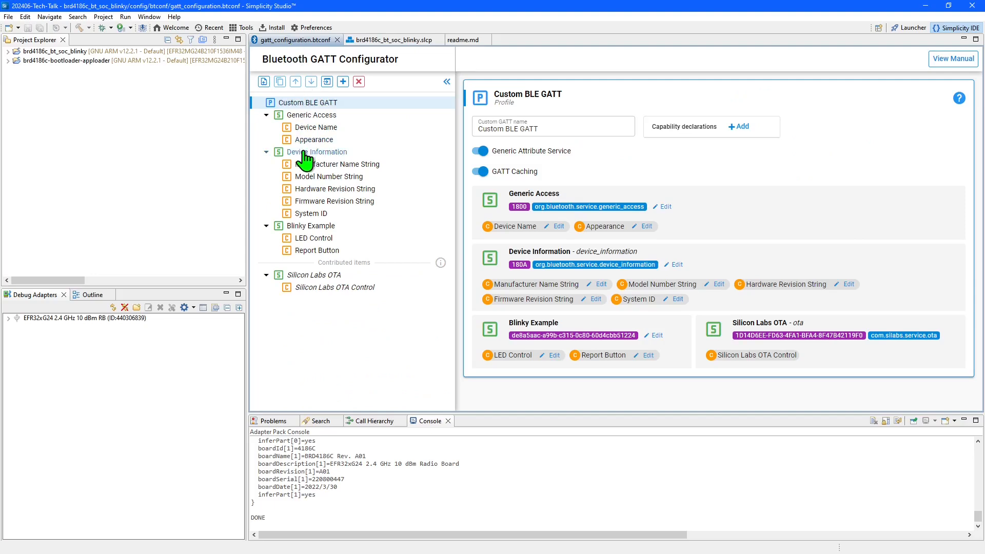
left_click(342, 164)
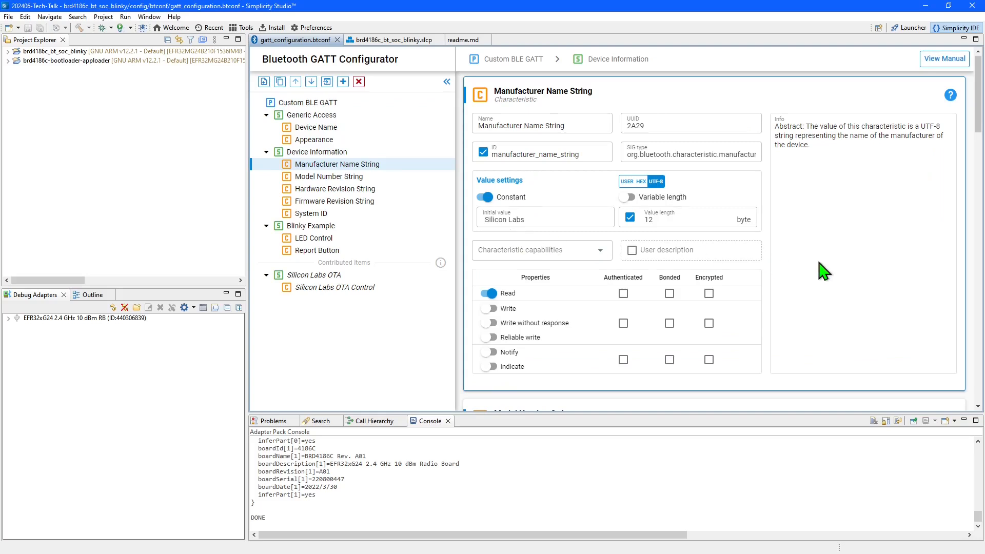
mouse_move(833, 324)
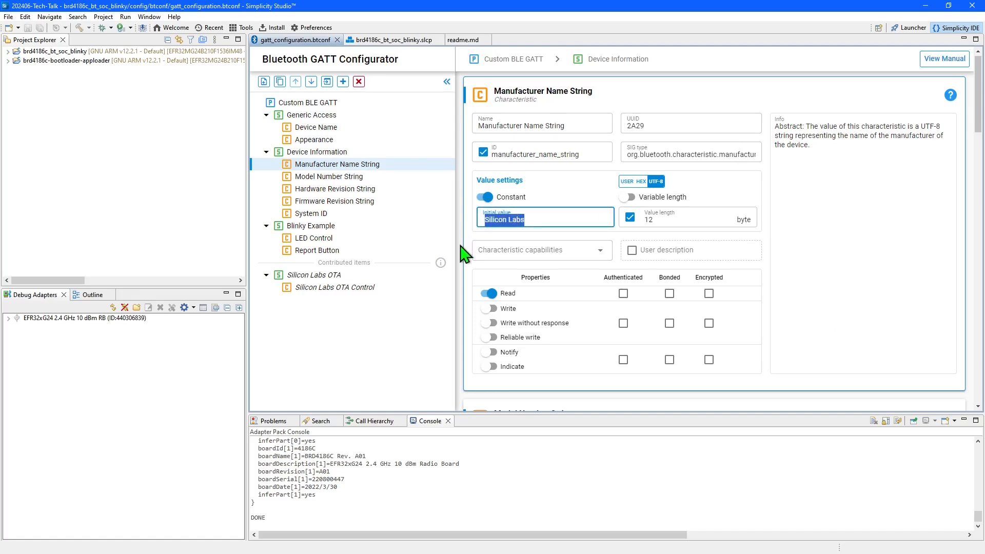
type("My Company")
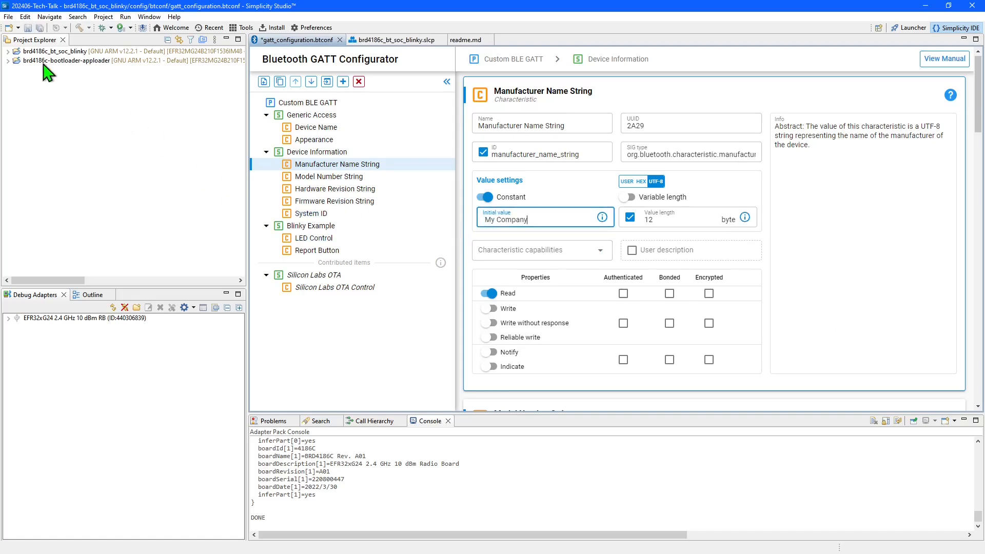
mouse_move(35, 37)
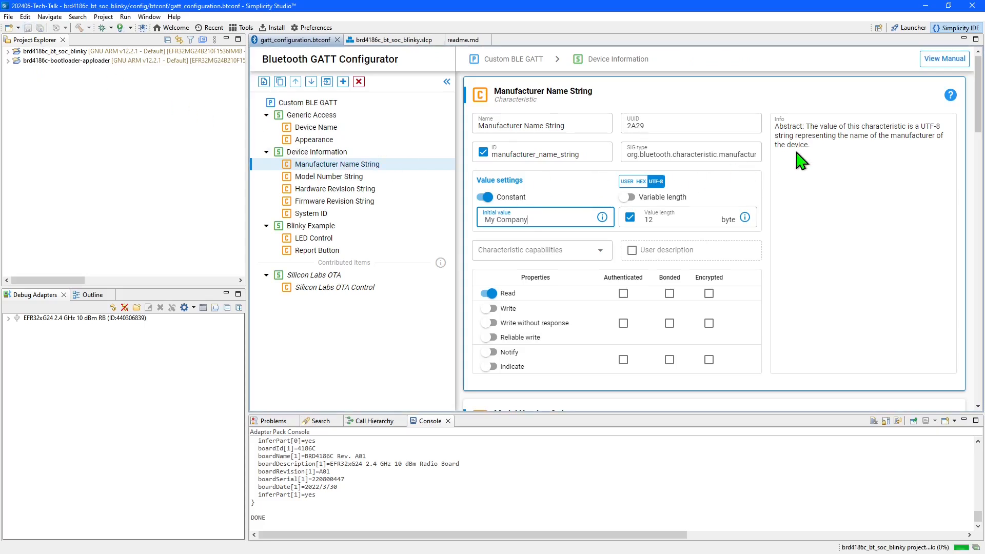
mouse_move(776, 135)
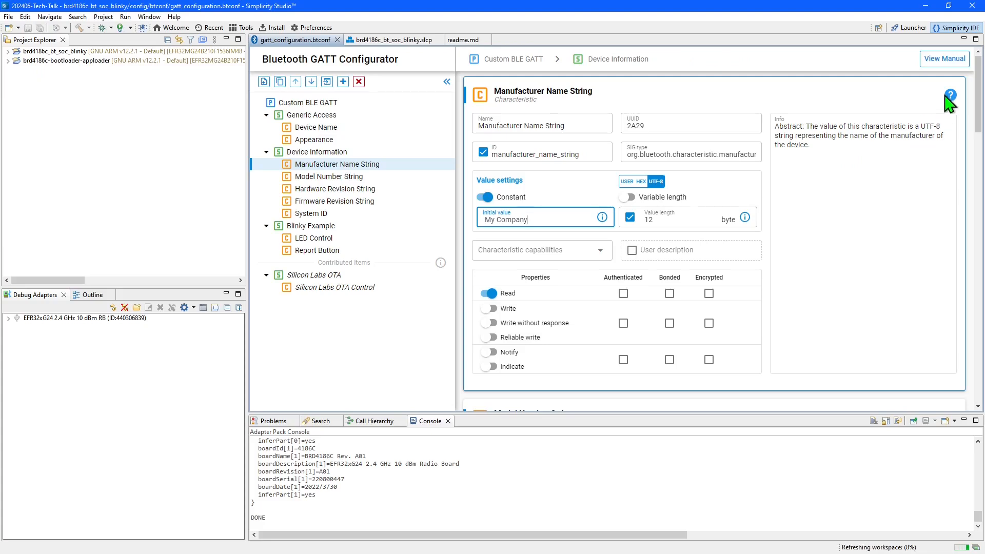
- Open the configurator manual to read section 2.5 Characteristics, then close it
left_click(950, 94)
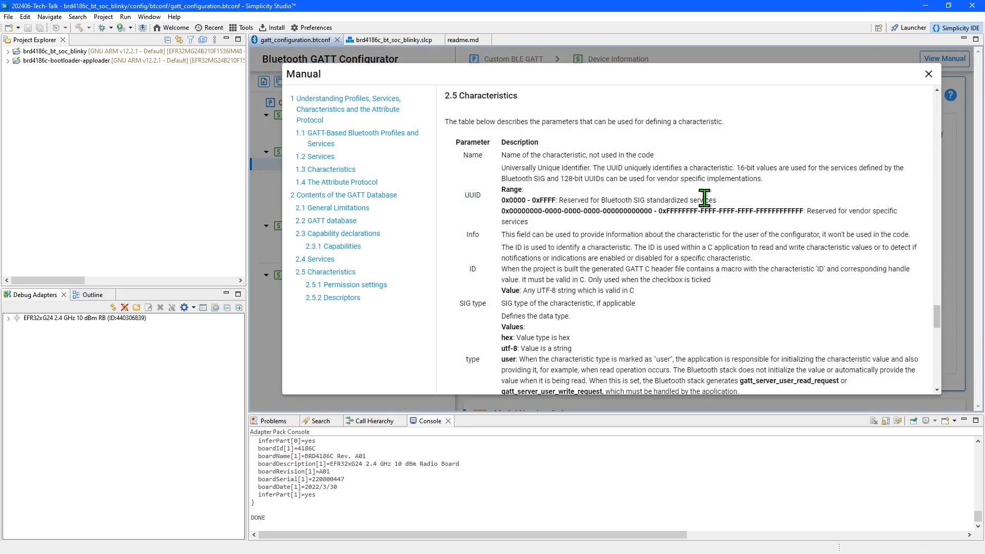
mouse_move(928, 73)
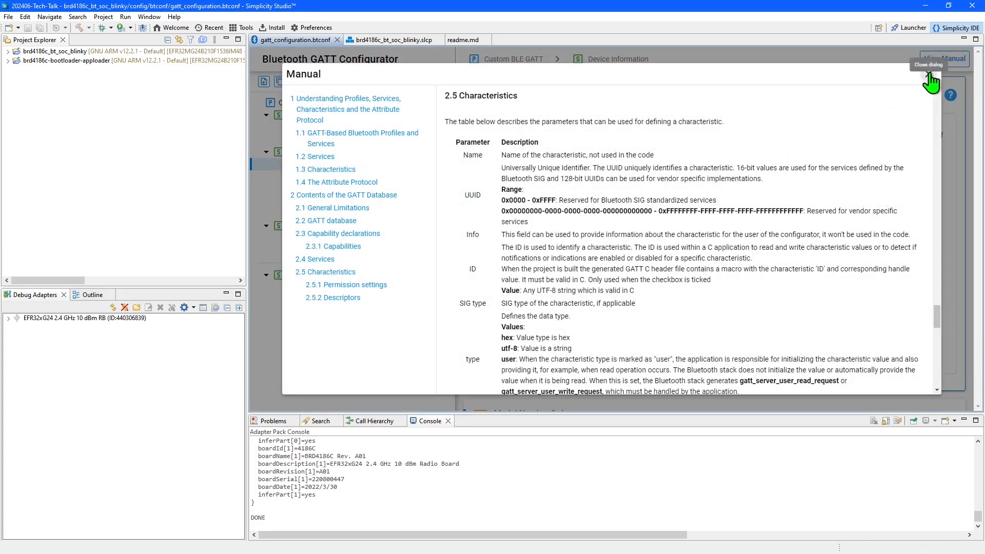
left_click(927, 64)
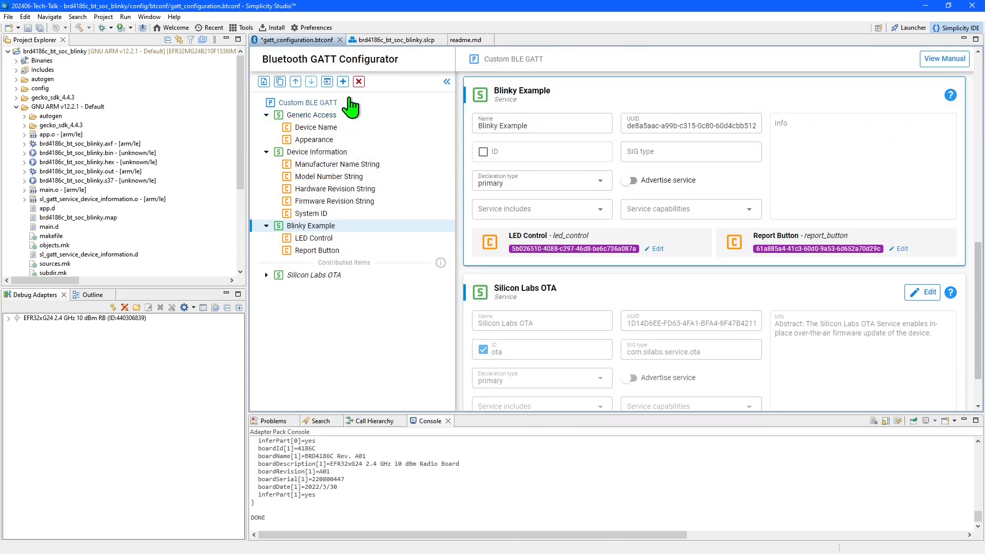
- Open the standard Bluetooth catalog and browse its Services, Characteristics and Descriptors lists
left_click(343, 82)
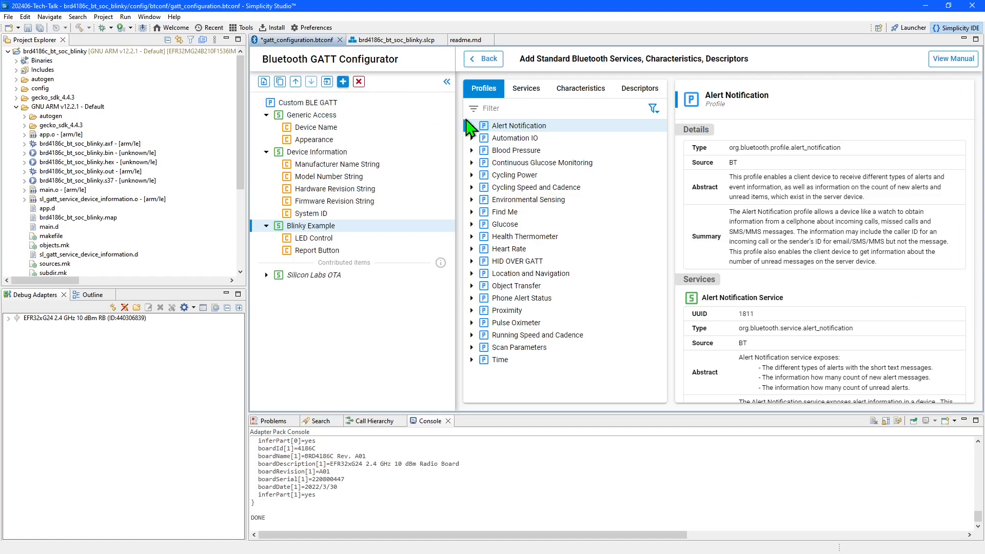
left_click(526, 88)
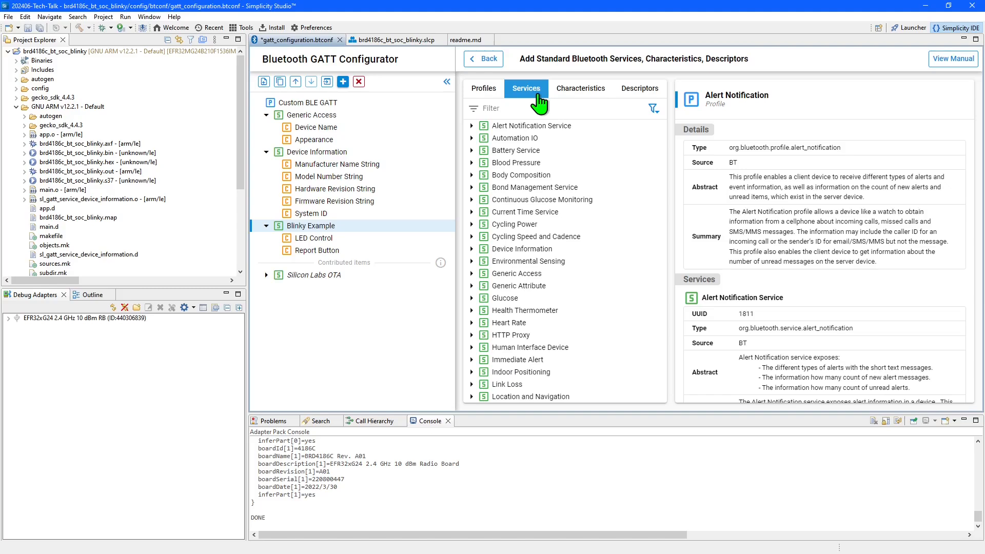
left_click(580, 88)
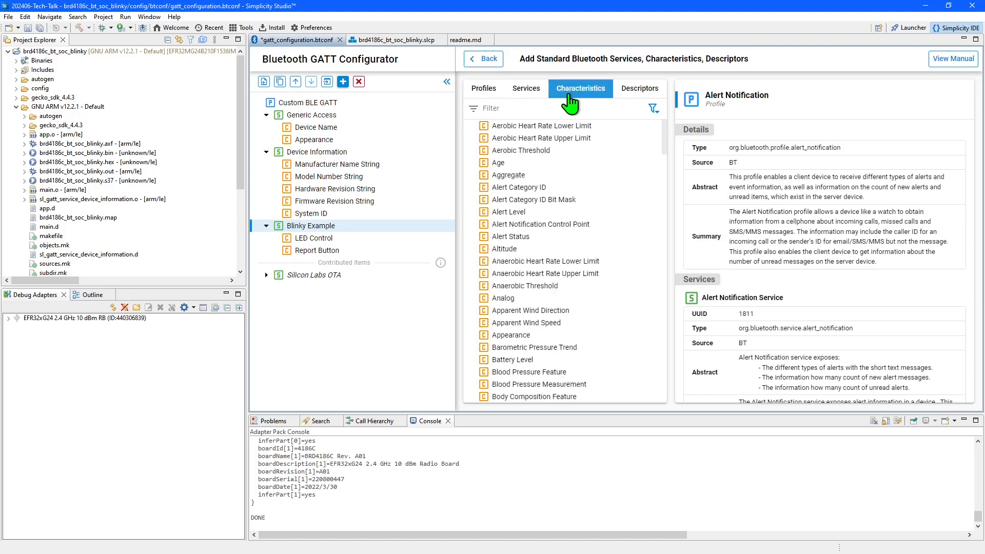
left_click(640, 89)
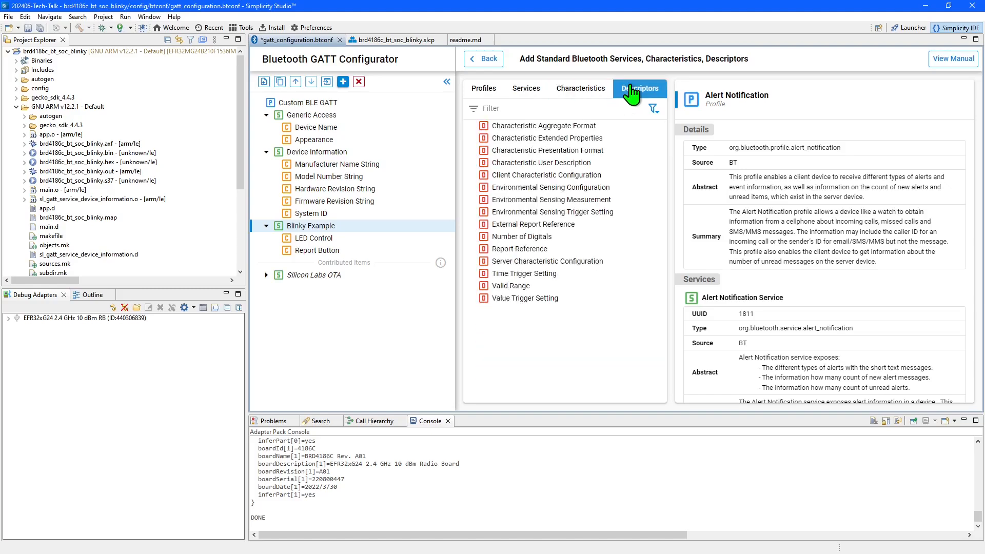
- Return to the Characteristics list and scroll through it toward Battery Service
left_click(580, 88)
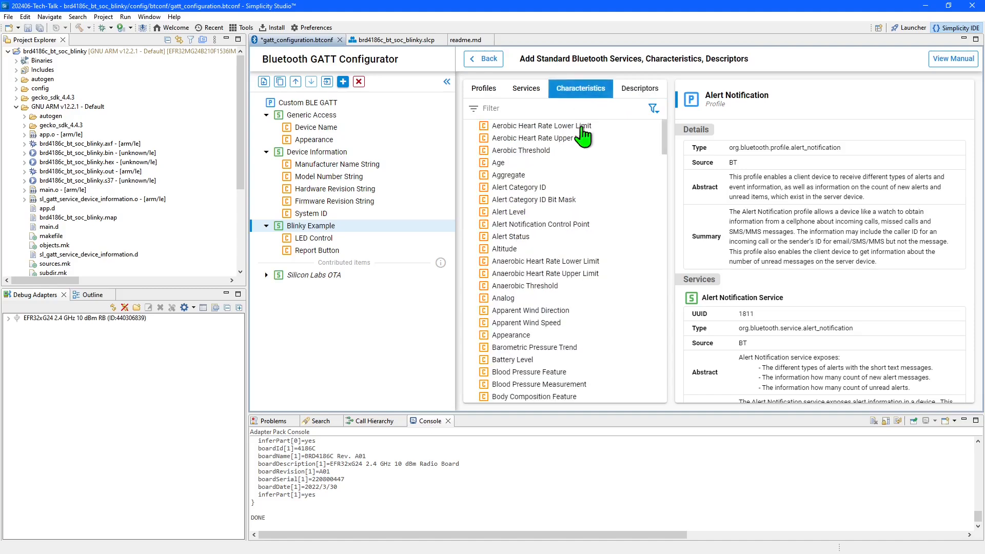
scroll("down", 3)
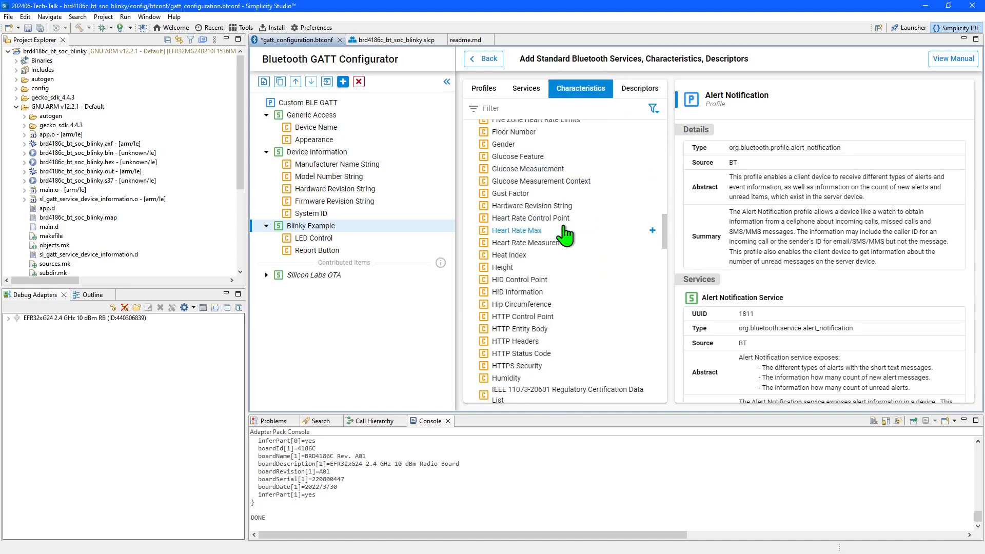
scroll("down", 3)
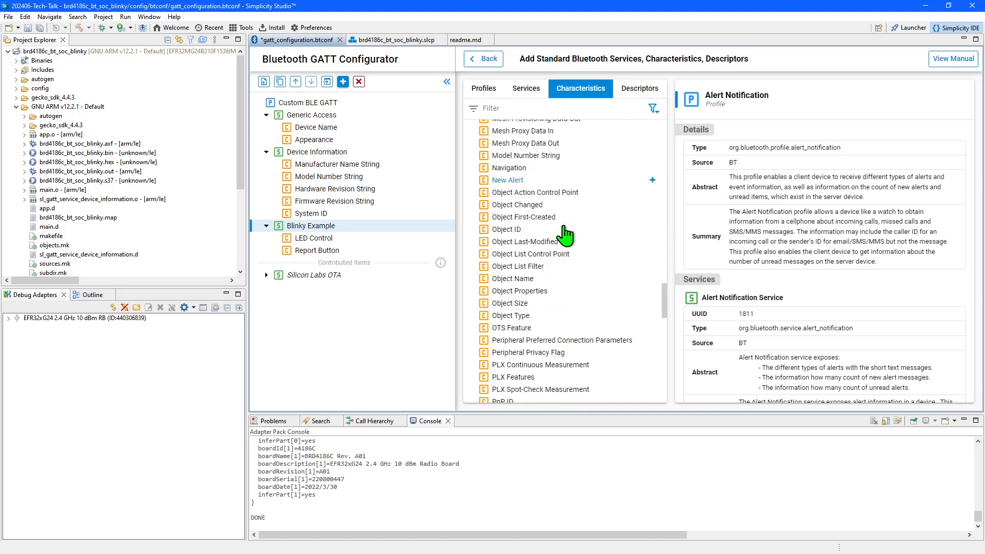
scroll("down", 3)
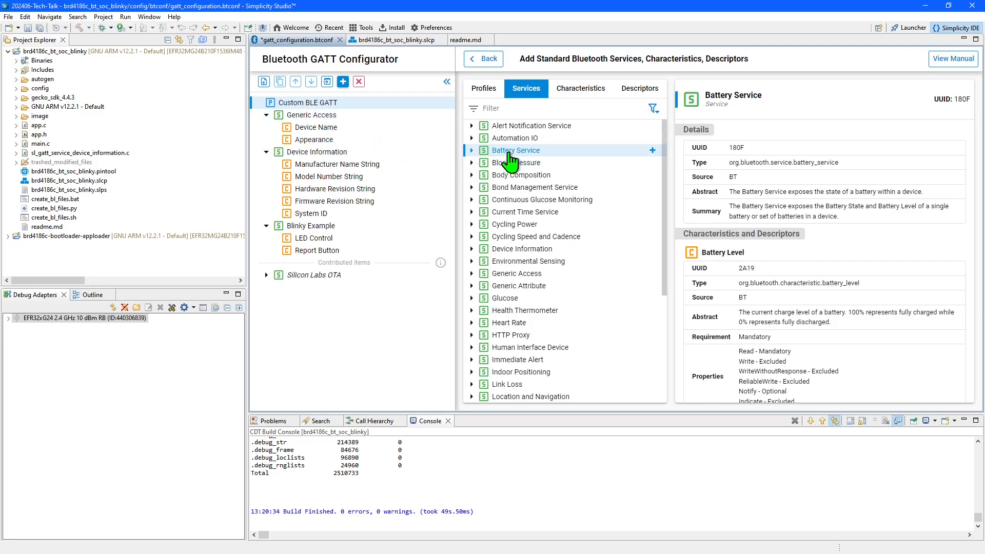
- Add Battery Service with Battery Level initial value 0x64 and Notify enabled
left_click(652, 151)
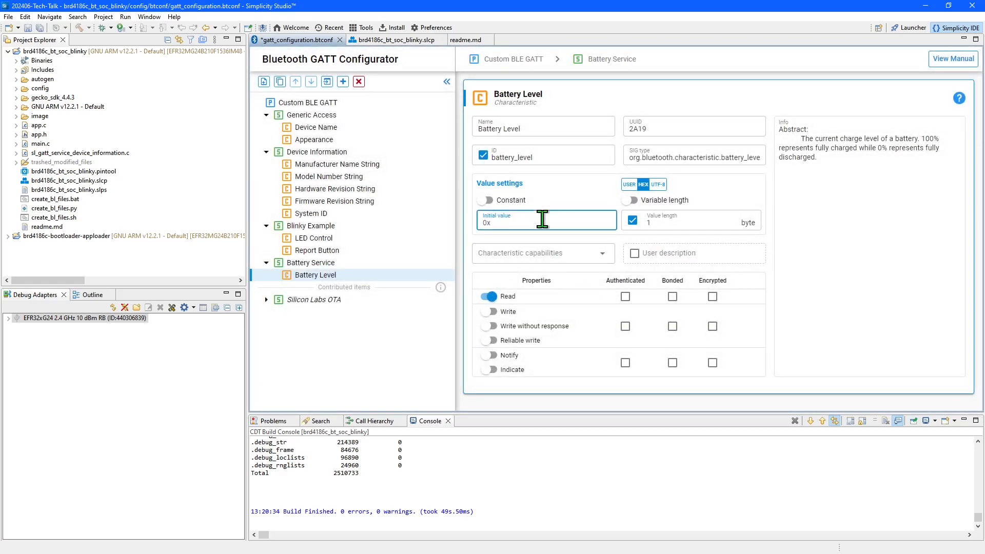
type("64")
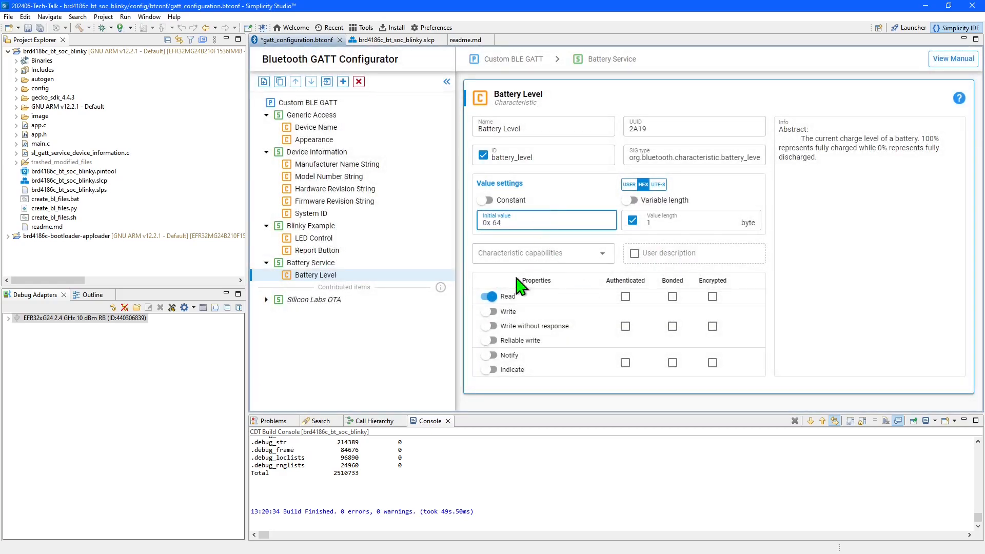
left_click(489, 355)
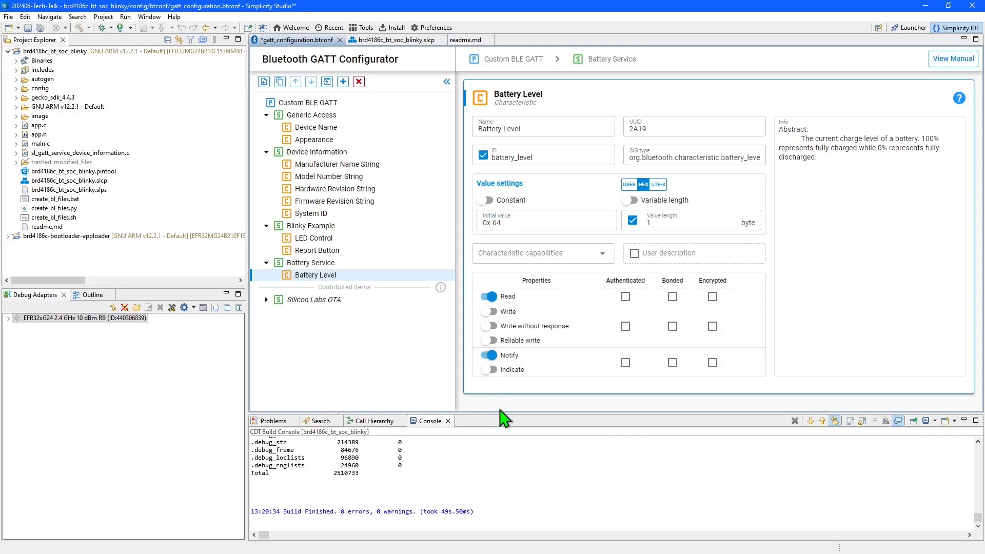
mouse_move(31, 36)
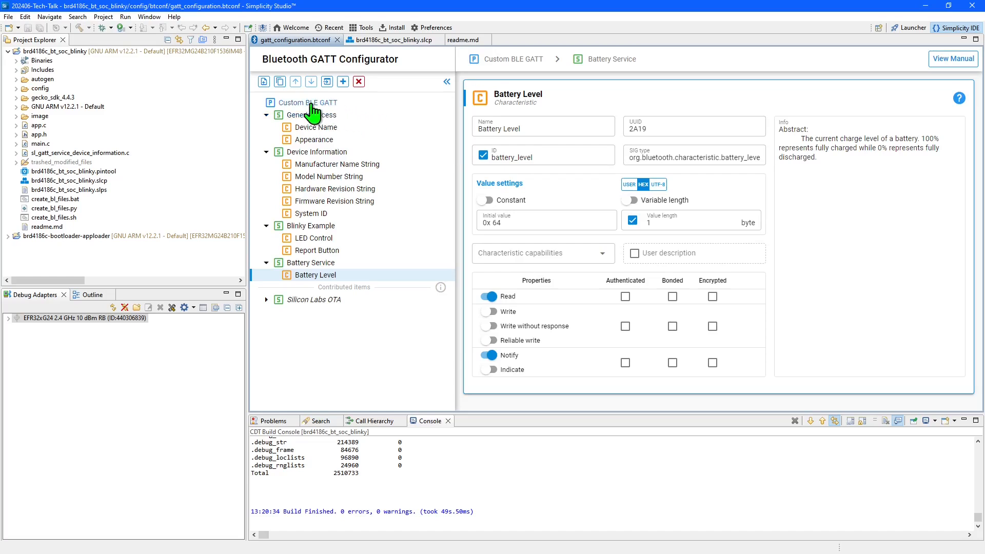
left_click(263, 82)
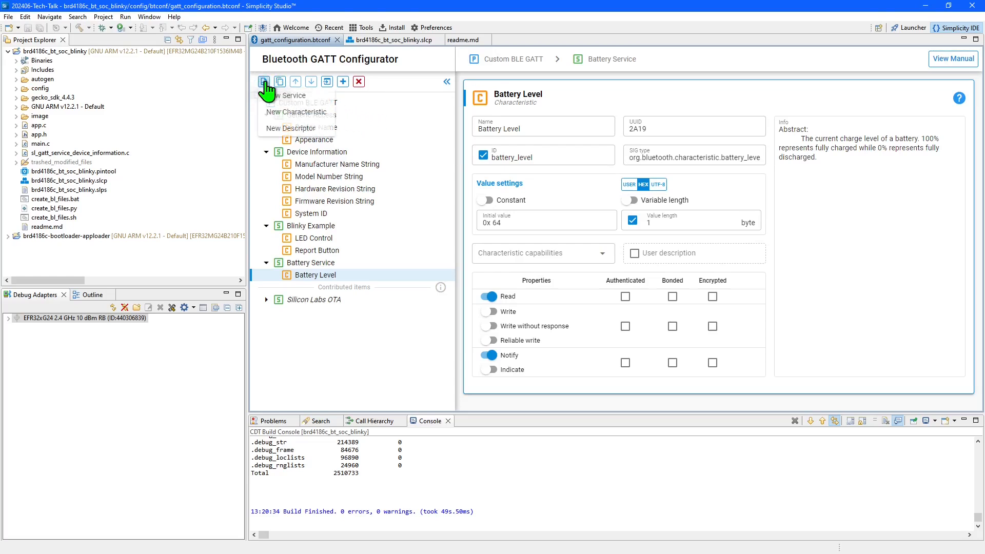
mouse_move(327, 132)
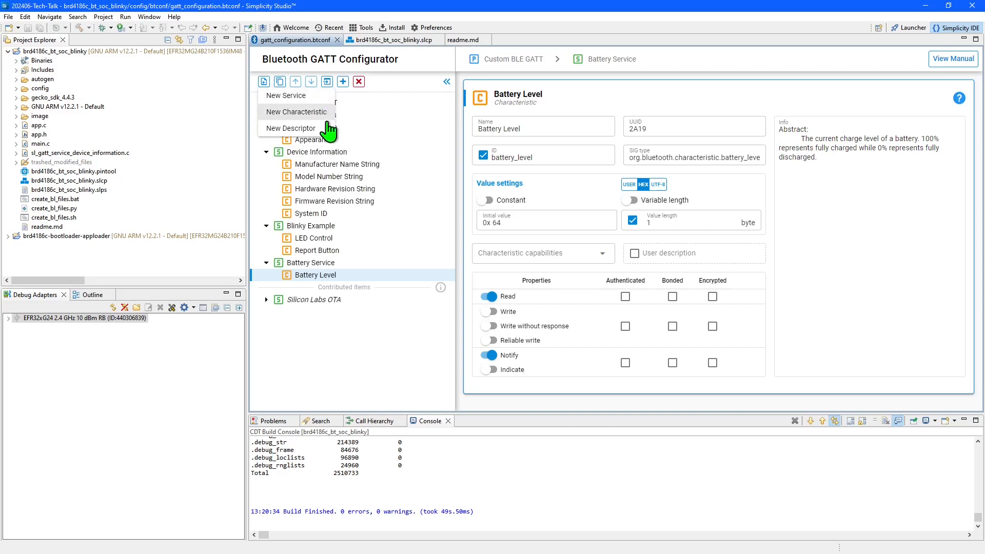
left_click(312, 238)
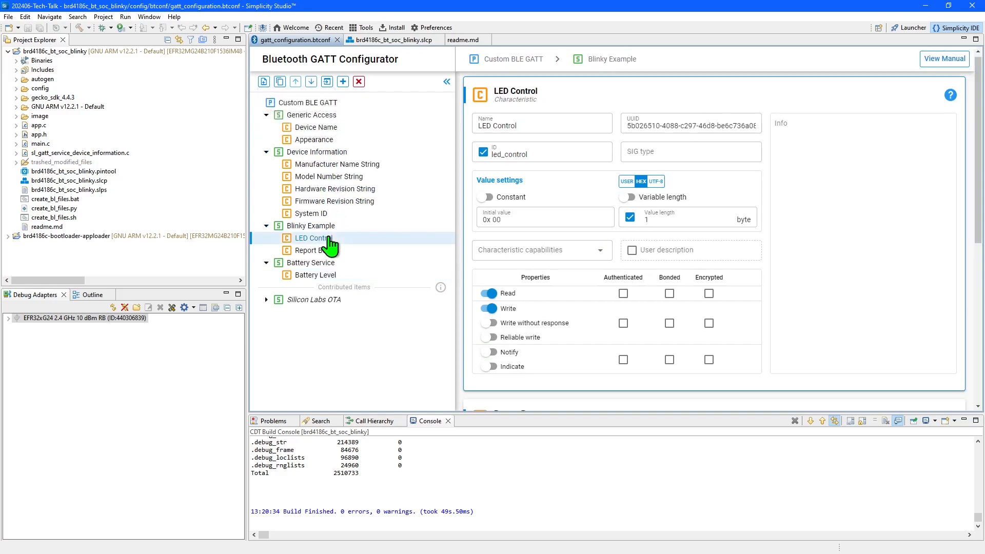
left_click(316, 251)
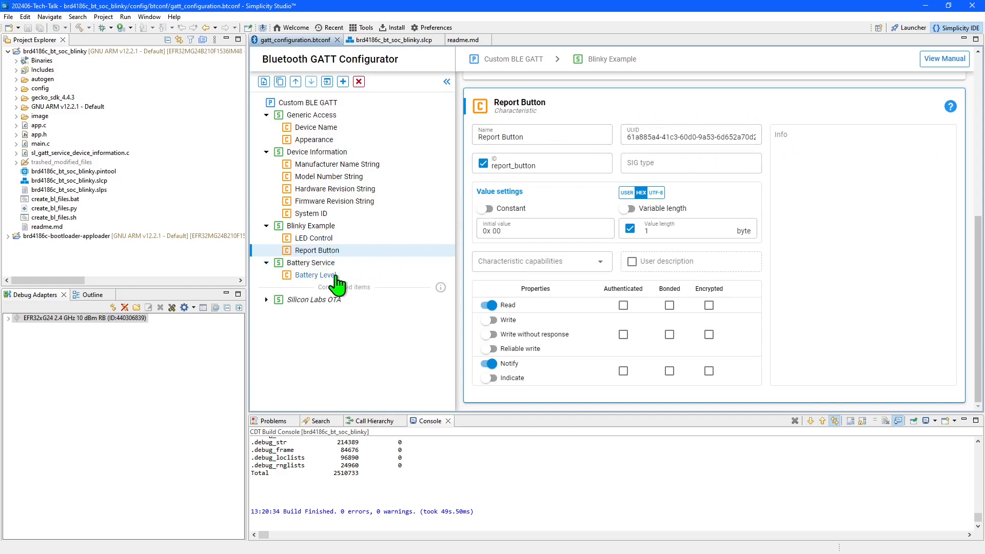
left_click(315, 275)
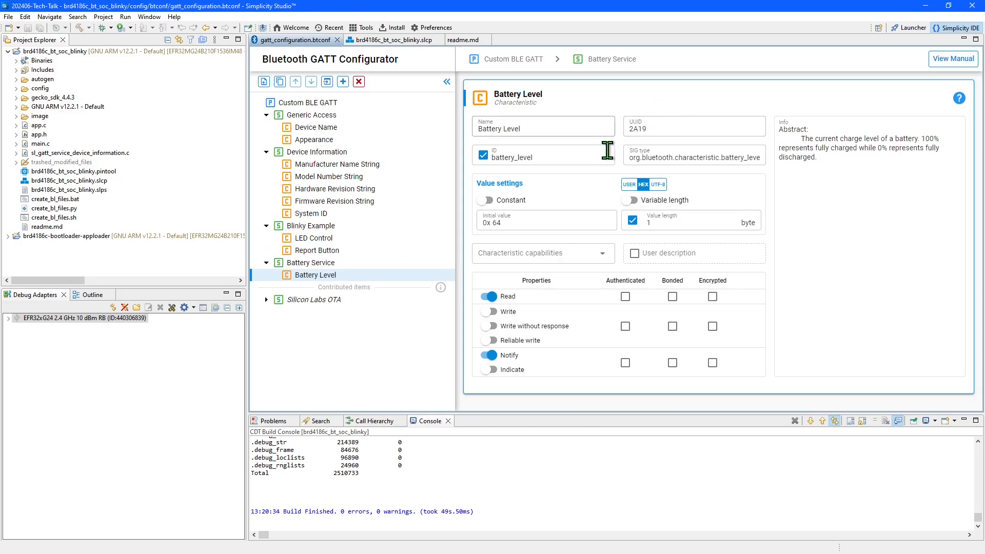